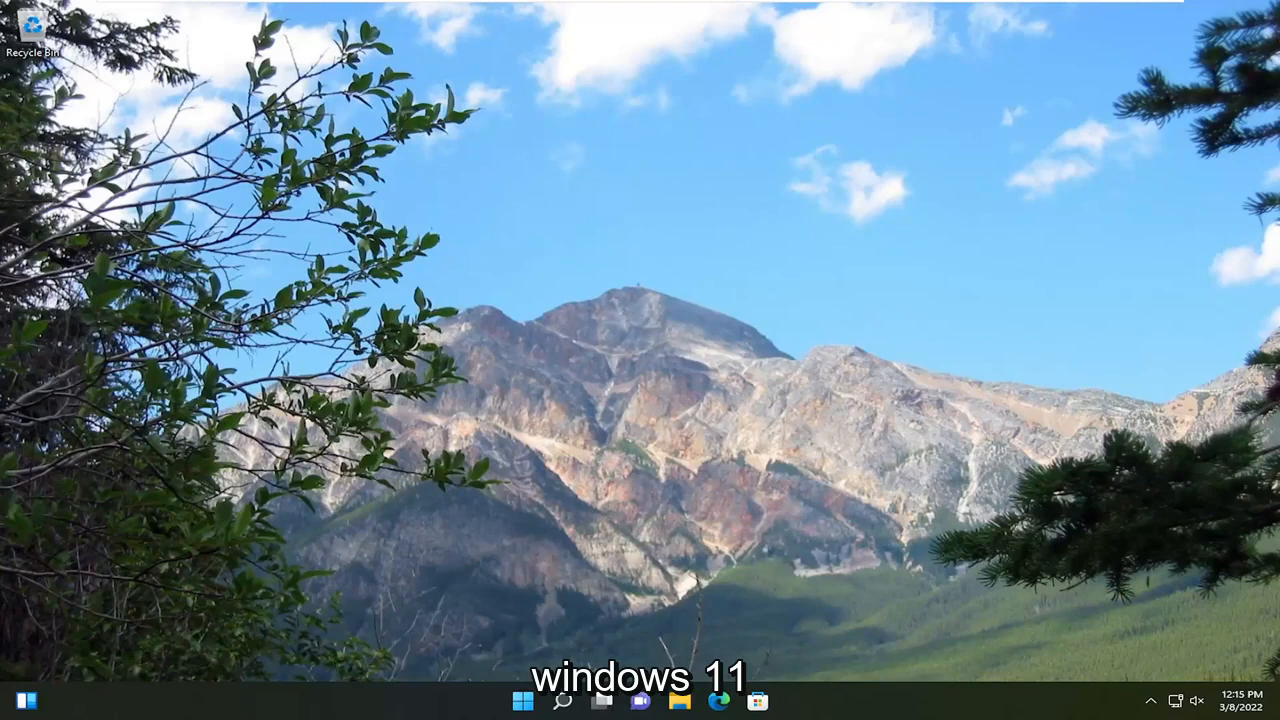
# Step: Open Windows Search from the taskbar search icon
pyautogui.click(563, 700)
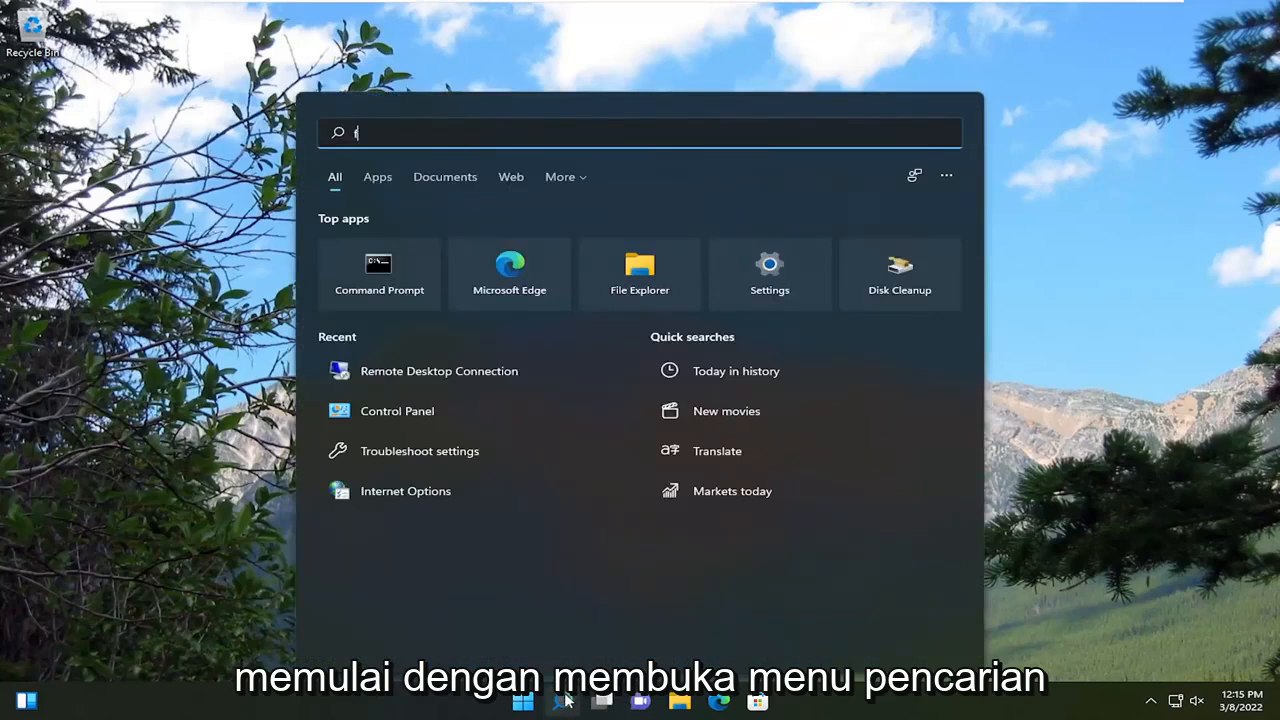
# Step: Search 'file explorer' and open File Explorer Options from the results, browsing its pages
pyautogui.write('ile explorer')
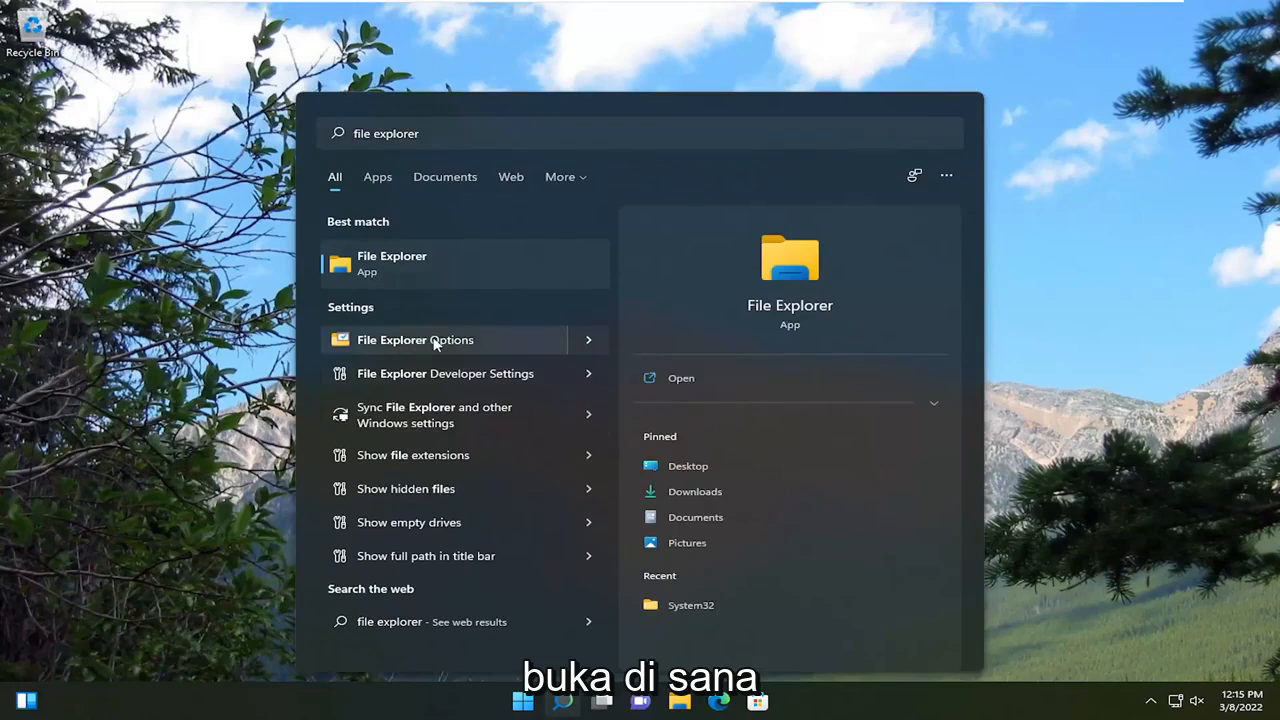
pyautogui.click(415, 339)
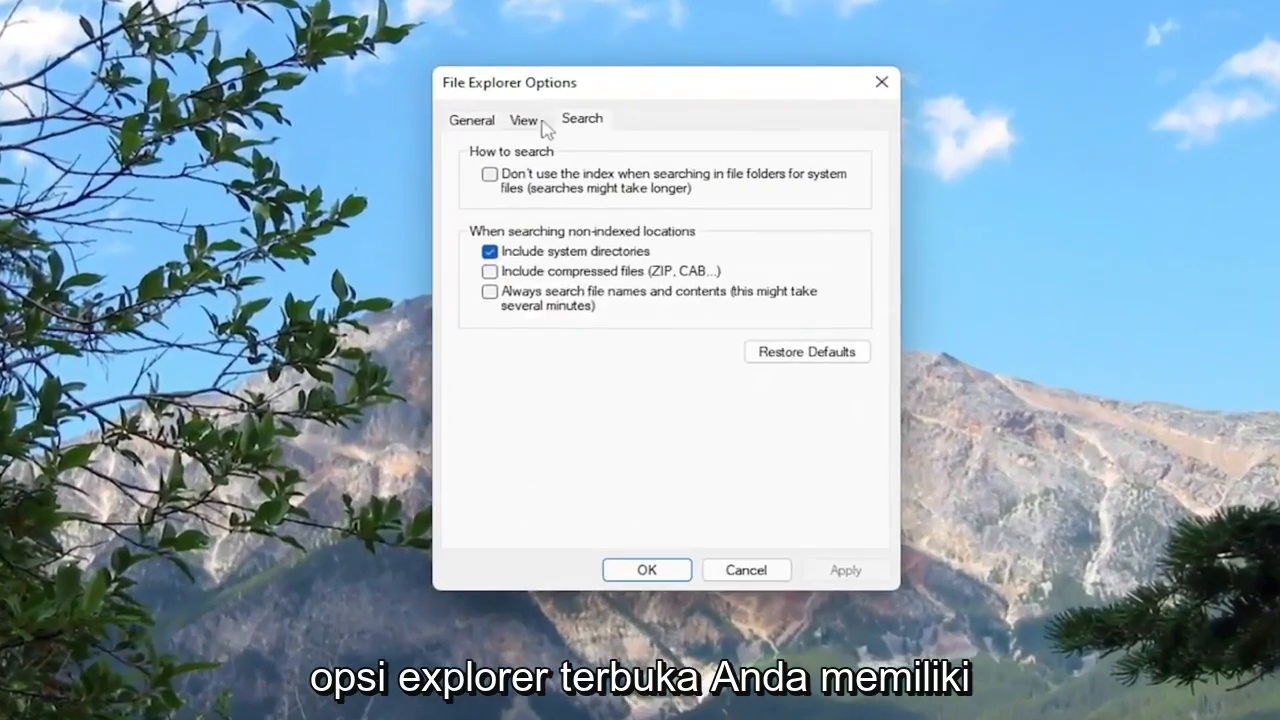
pyautogui.click(646, 569)
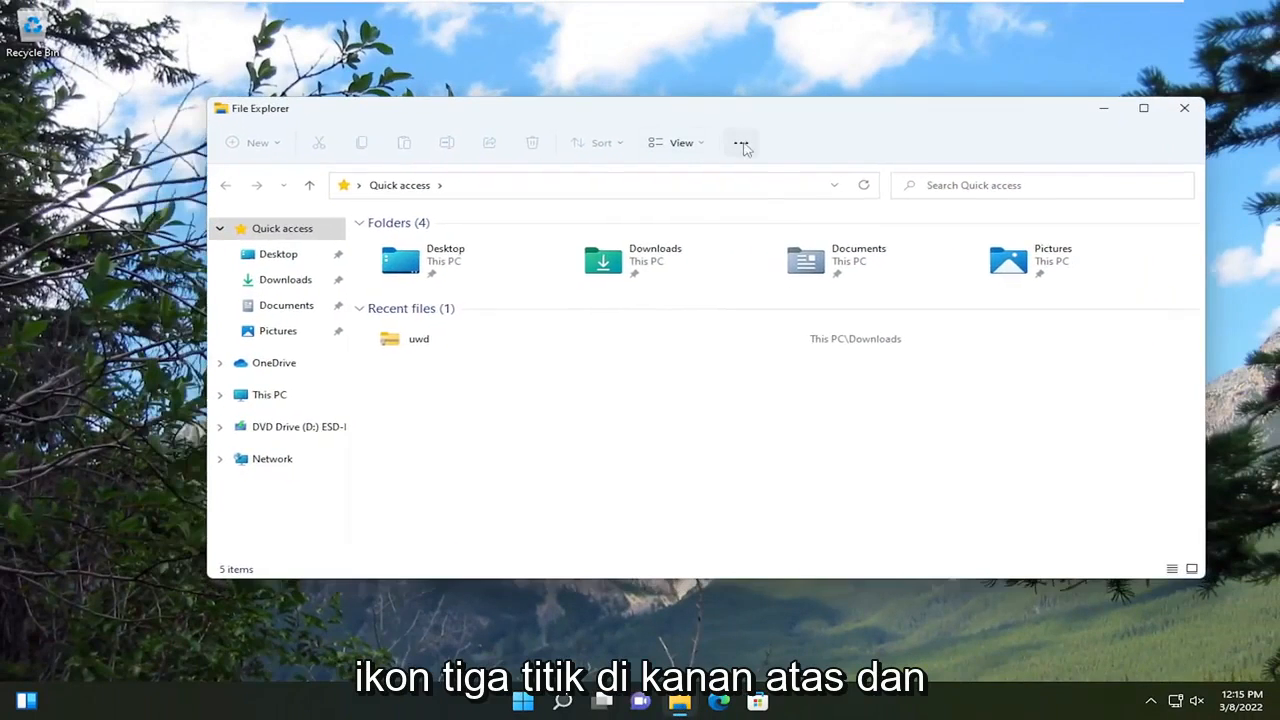
# Step: Open Folder Options via File Explorer's 'See more' menu, then reopen Windows Search
pyautogui.click(741, 142)
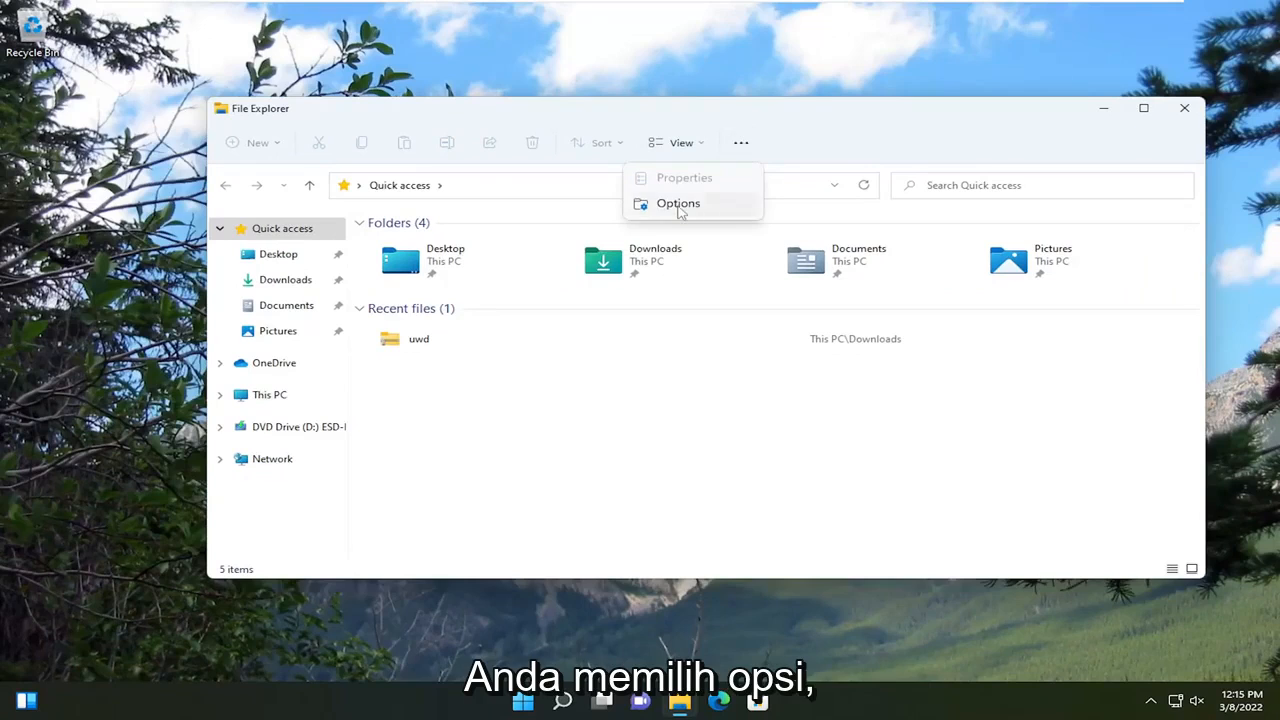
pyautogui.click(678, 203)
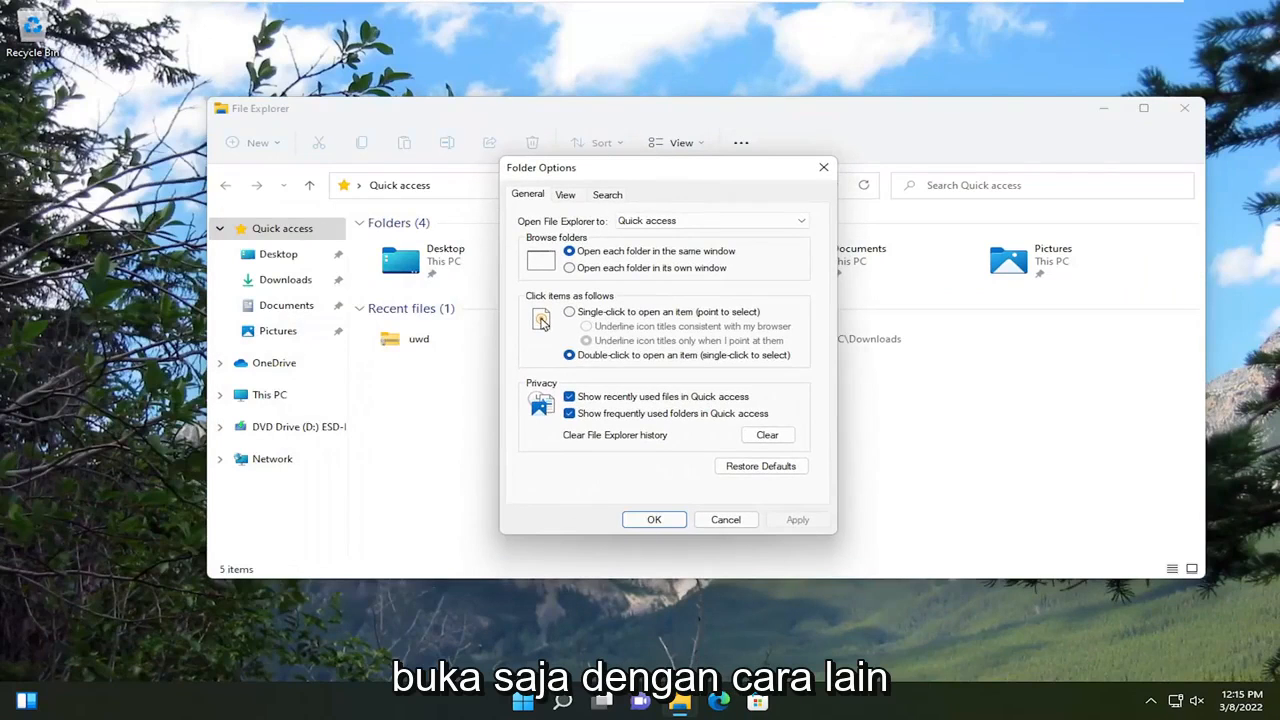
pyautogui.moveTo(675, 164)
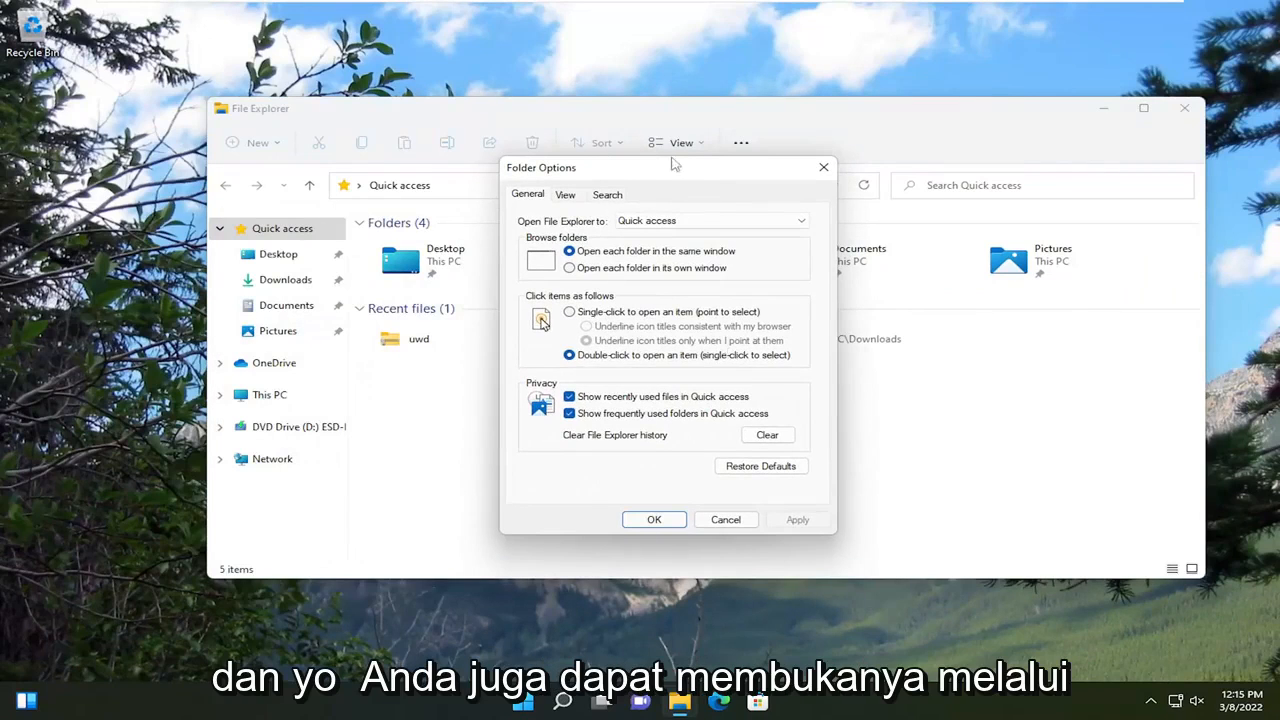
pyautogui.click(25, 700)
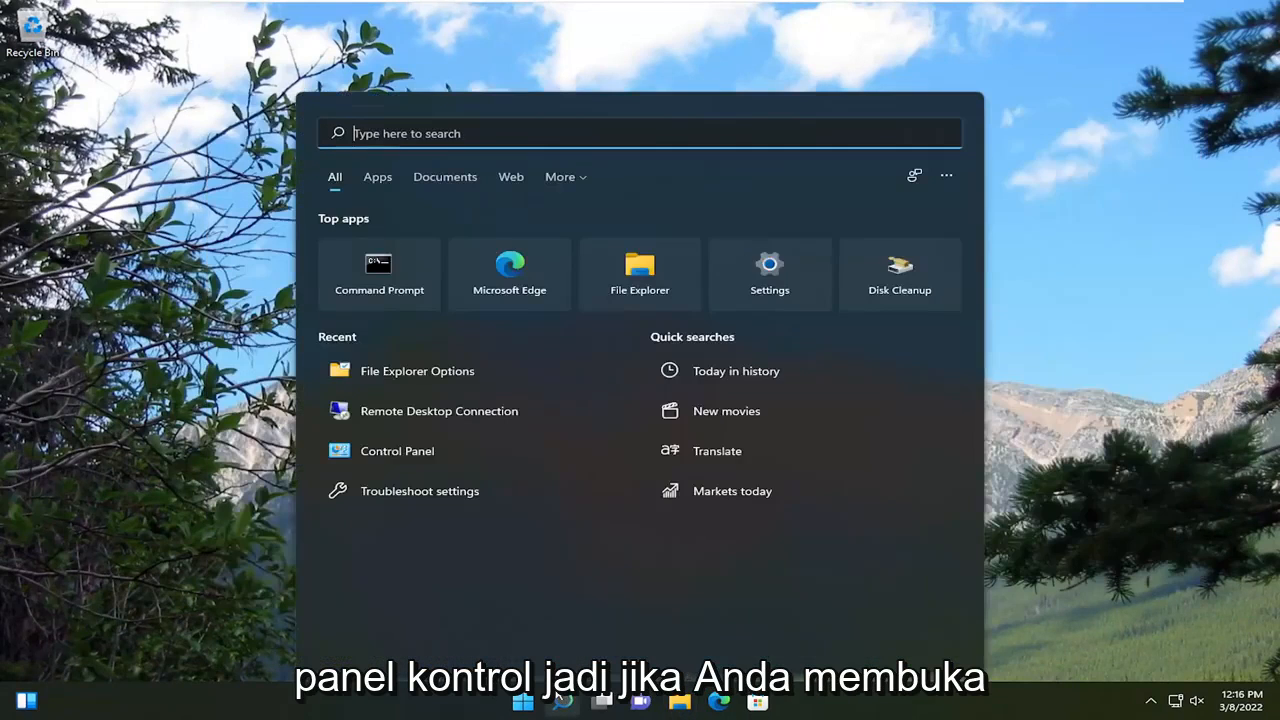
# Step: Search 'control panel', launch Control Panel, and open its File Explorer Options item
pyautogui.write('control panel')
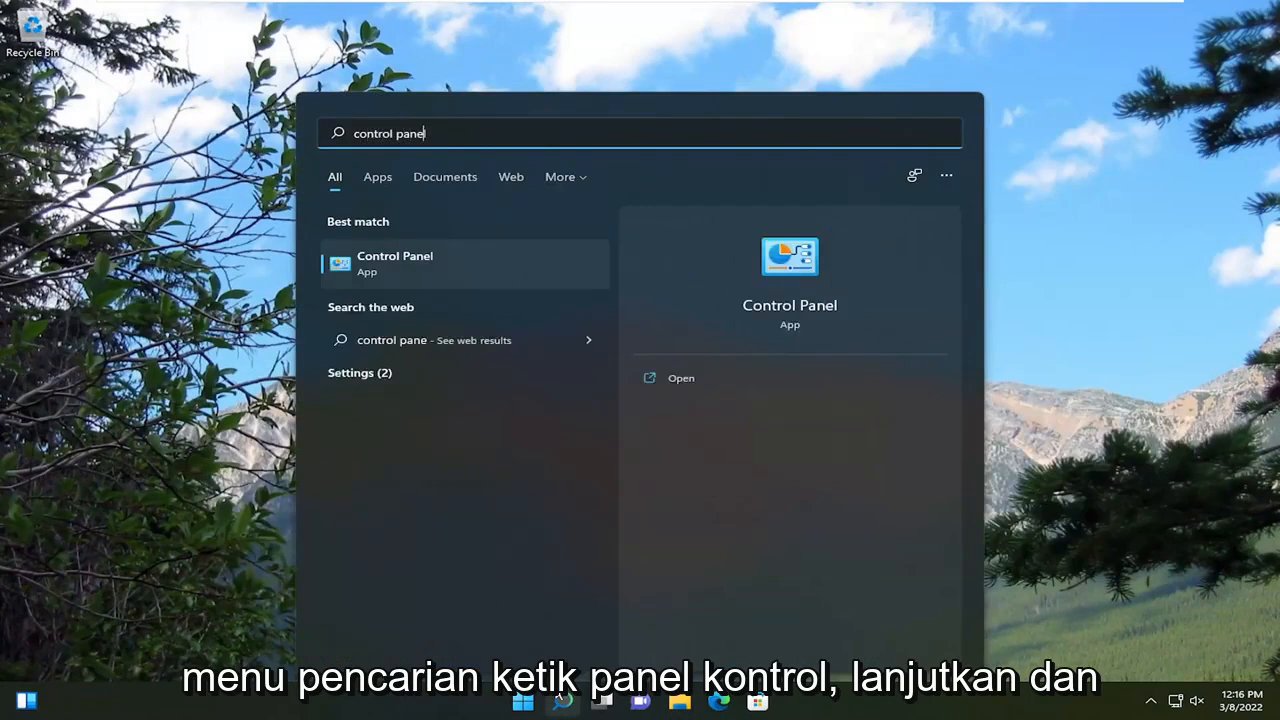
pyautogui.click(394, 263)
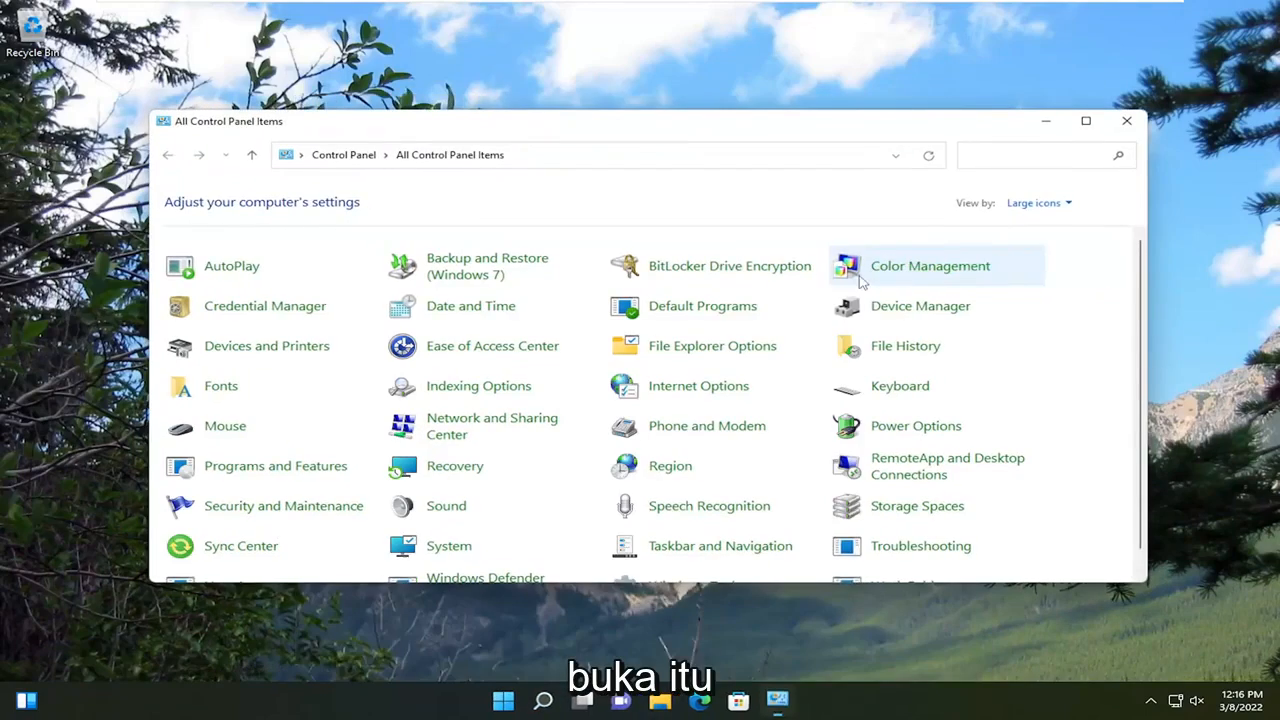
pyautogui.moveTo(997, 210)
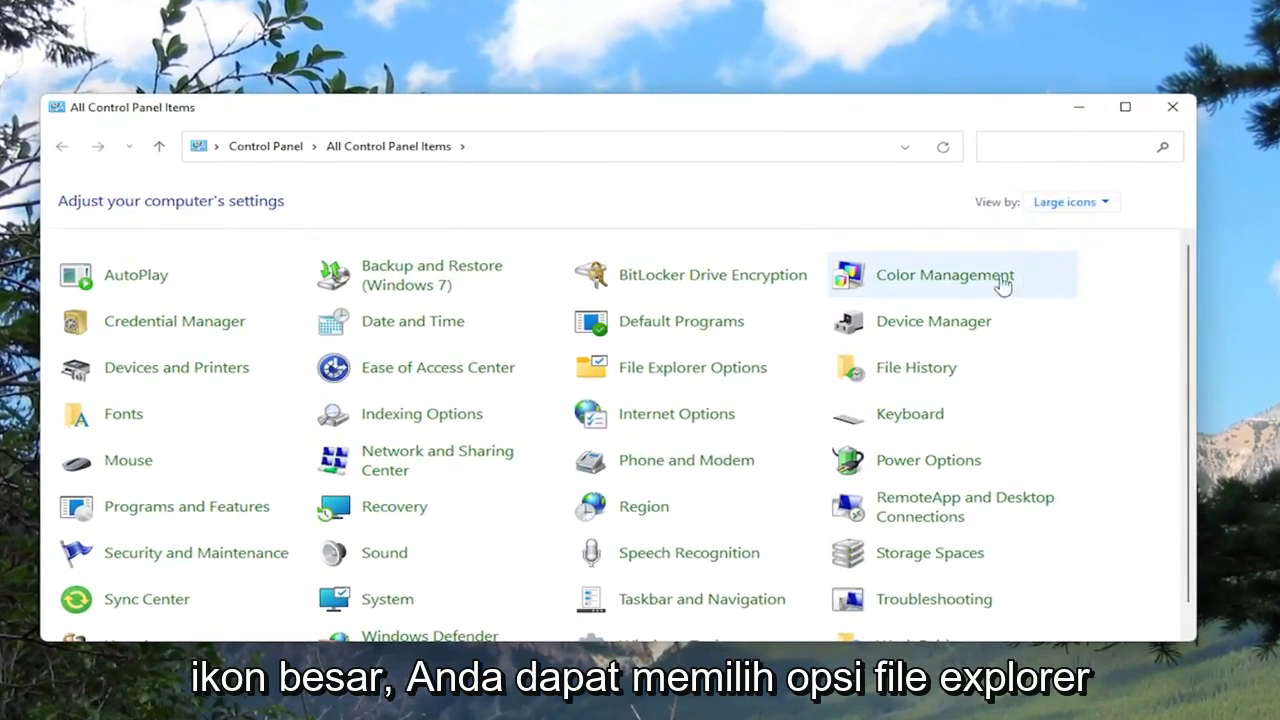
pyautogui.moveTo(692, 367)
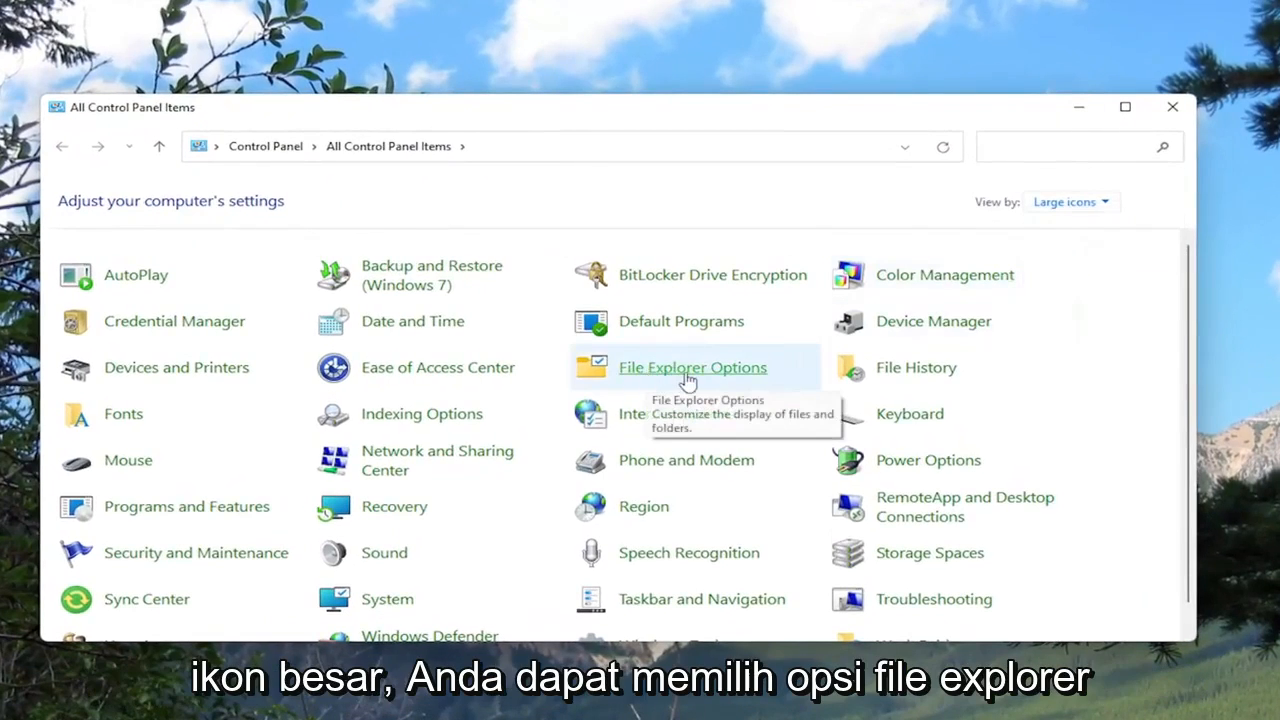
pyautogui.click(692, 367)
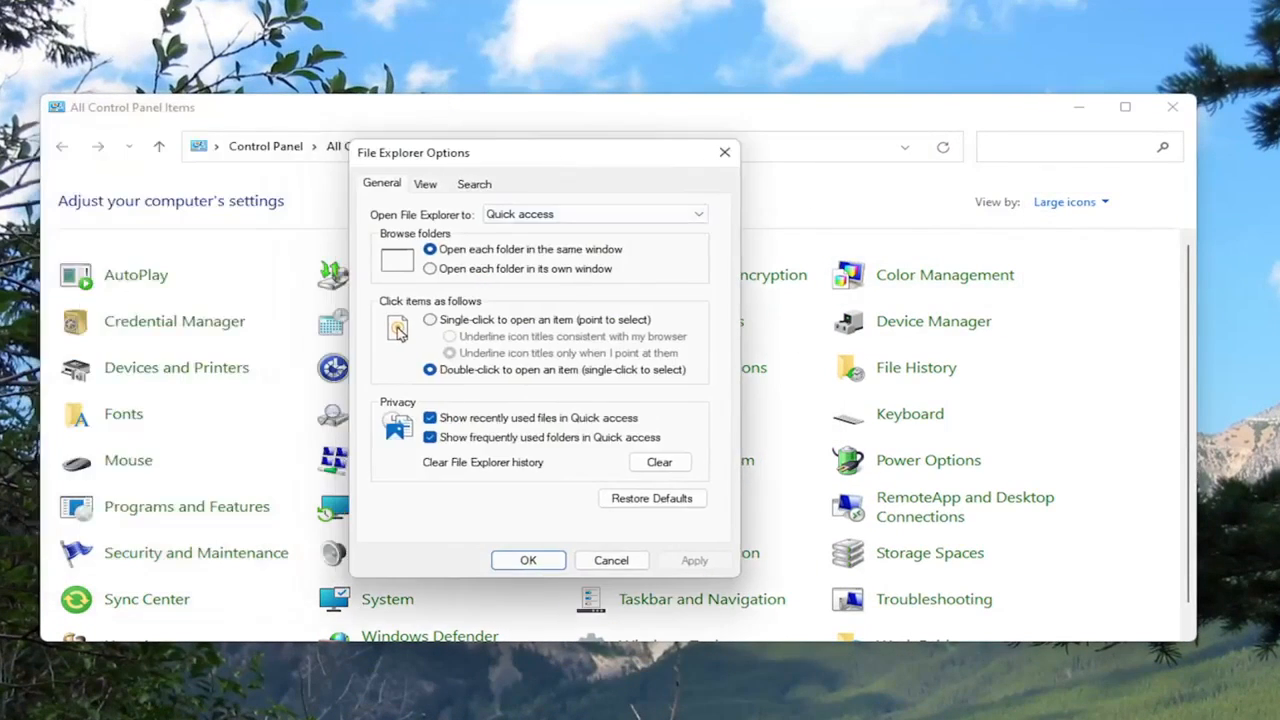